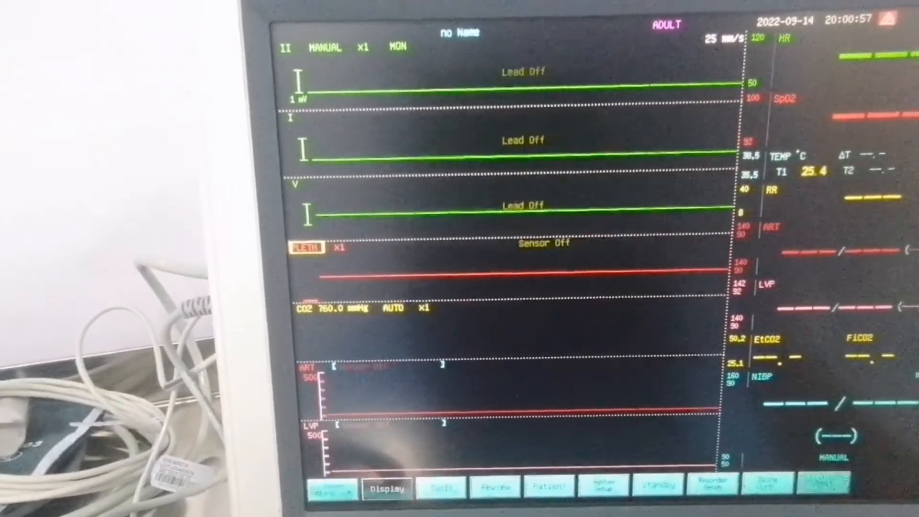
Enter Display settings and choose the Fixed Format layout presets.
click(385, 487)
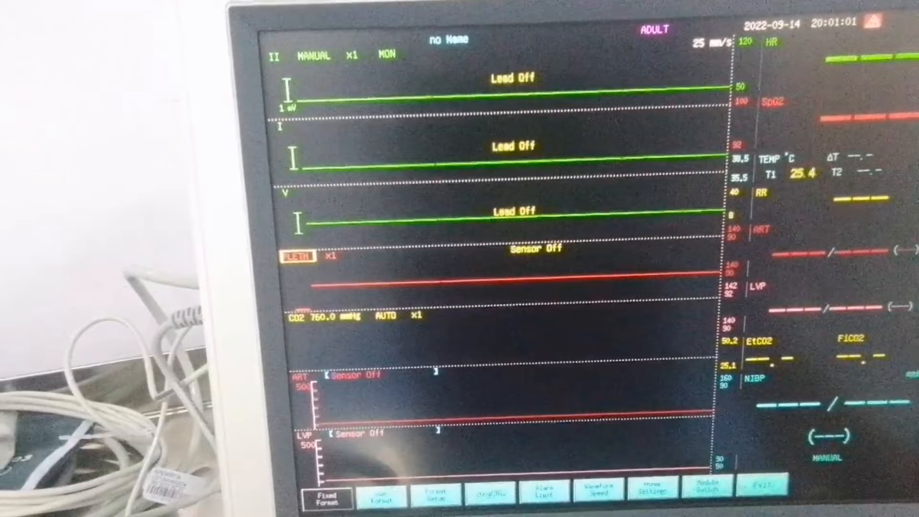
click(437, 492)
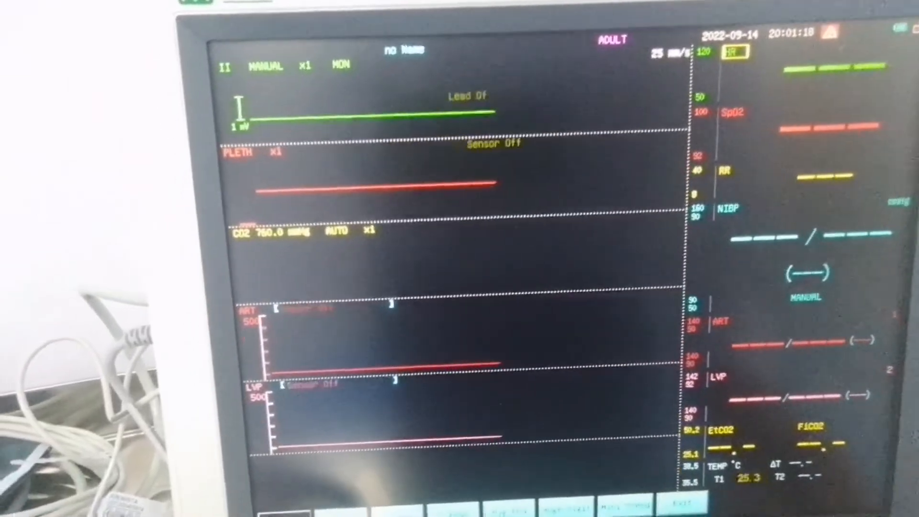
Switch the main screen to the 7 ECG layout, then to Big ECG.
click(474, 508)
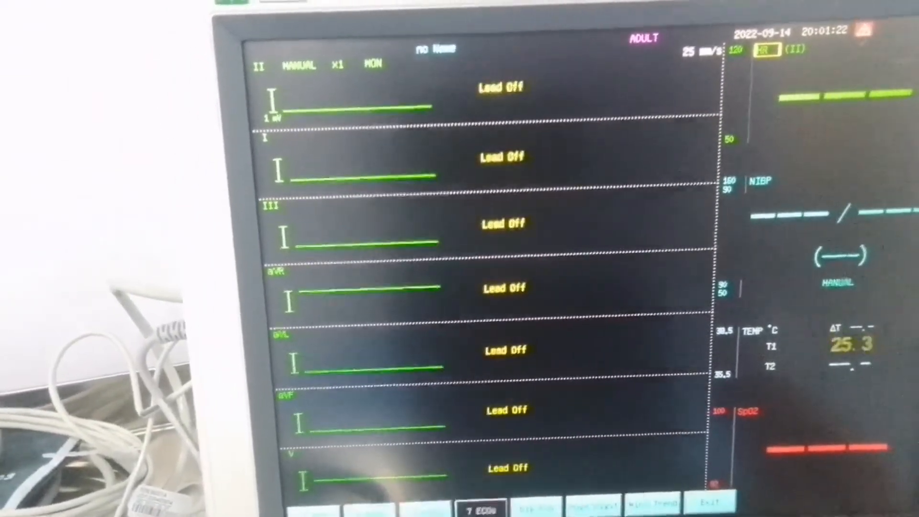
click(532, 506)
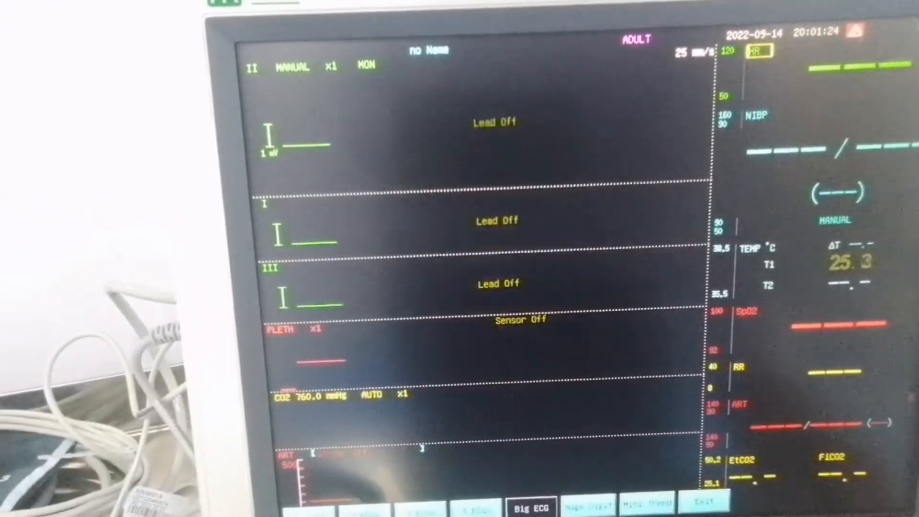